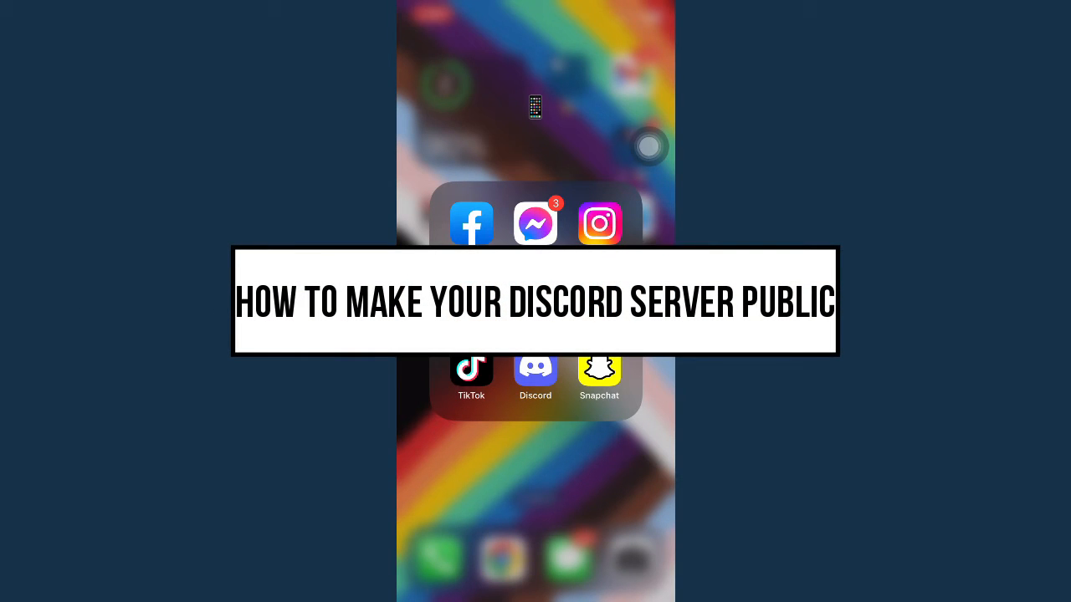
Step: Launch Discord from the home screen folder, opening a server's general channel
click(534, 374)
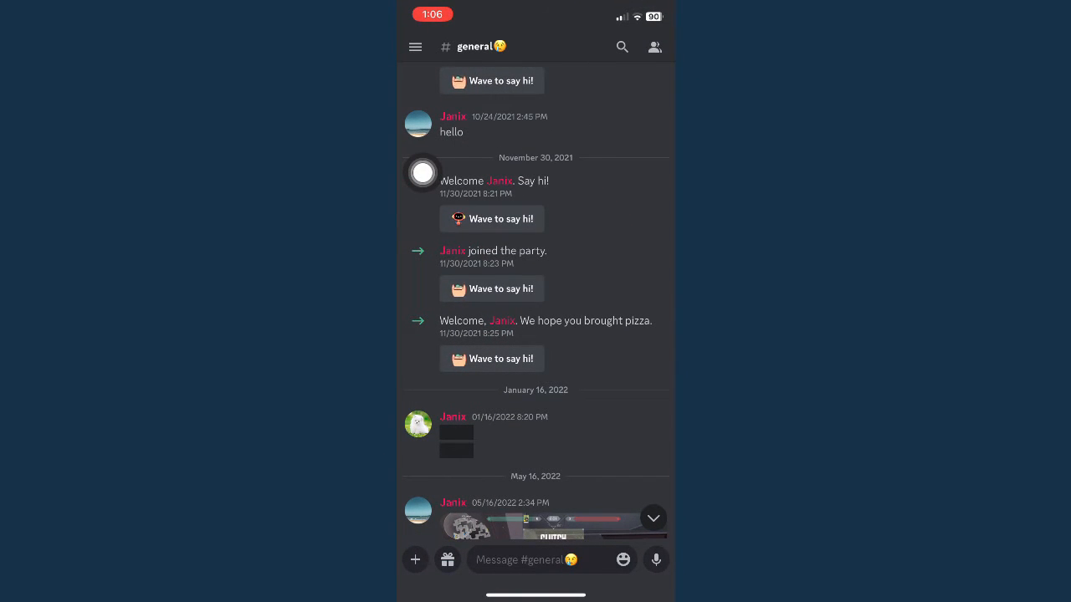
click(415, 46)
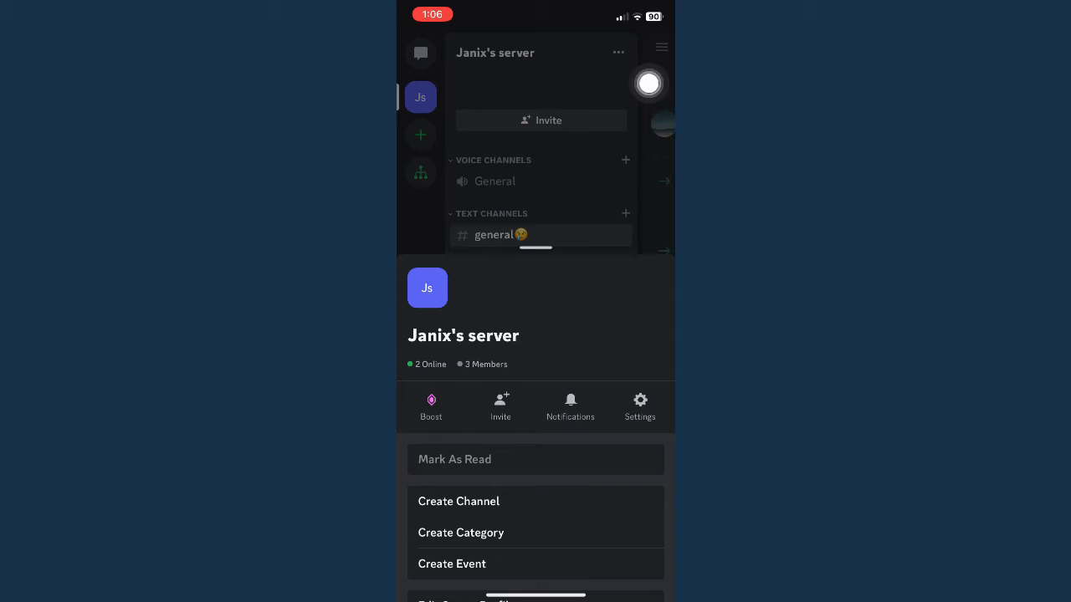
click(639, 405)
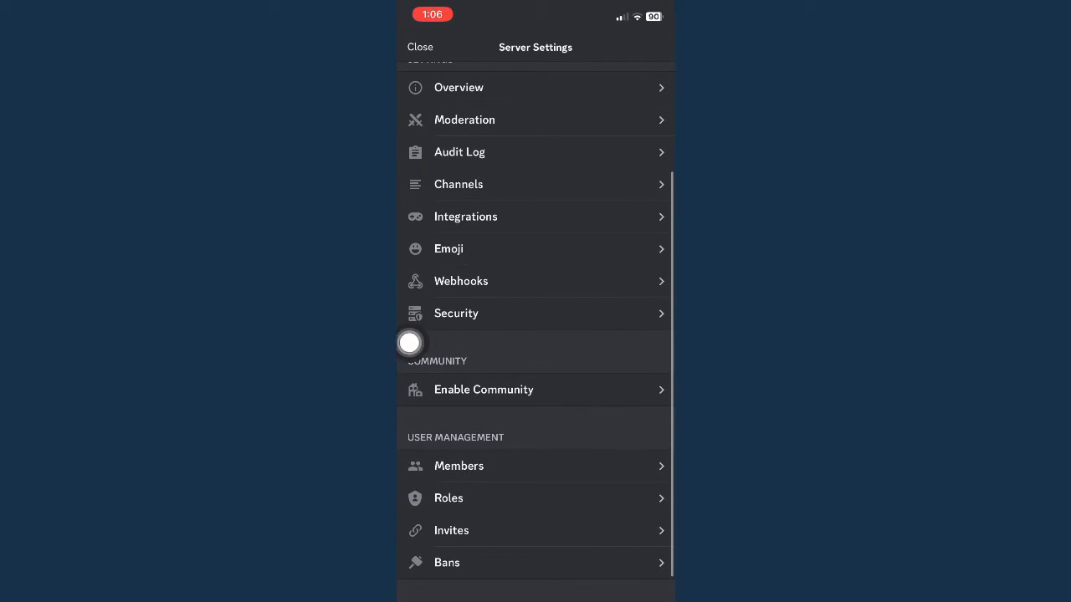
mouse_move(644, 308)
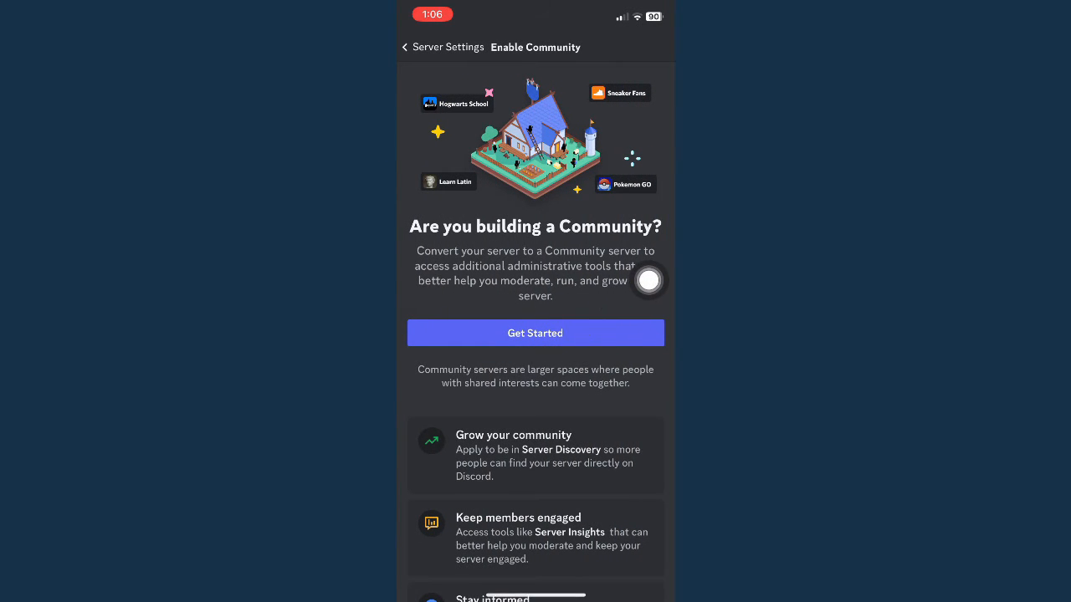
click(534, 333)
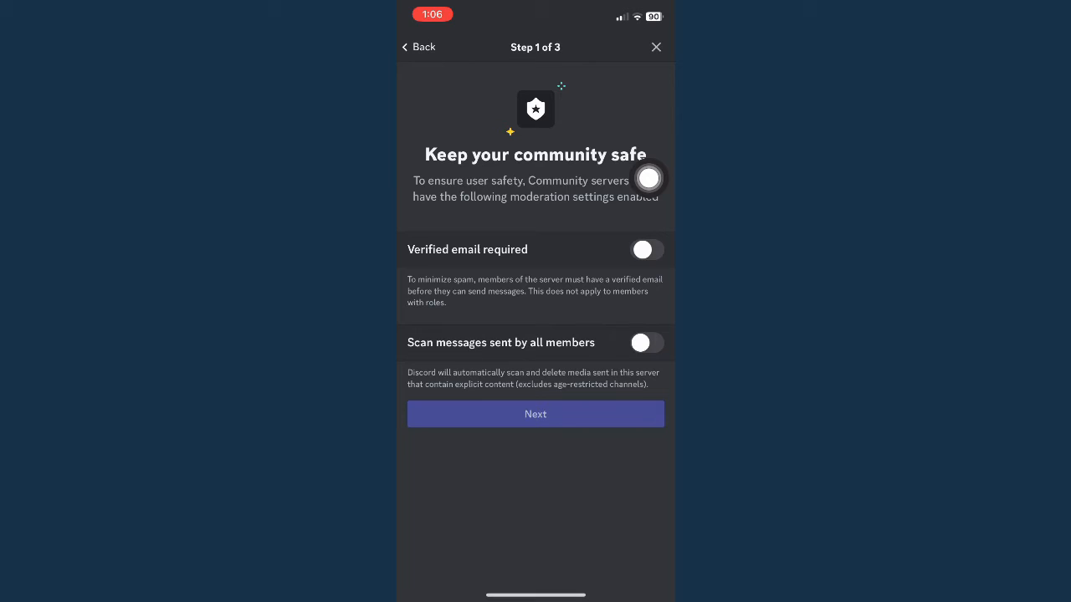
Step: Turn on Verified email required and Scan messages from all members, then advance to step 2
click(646, 249)
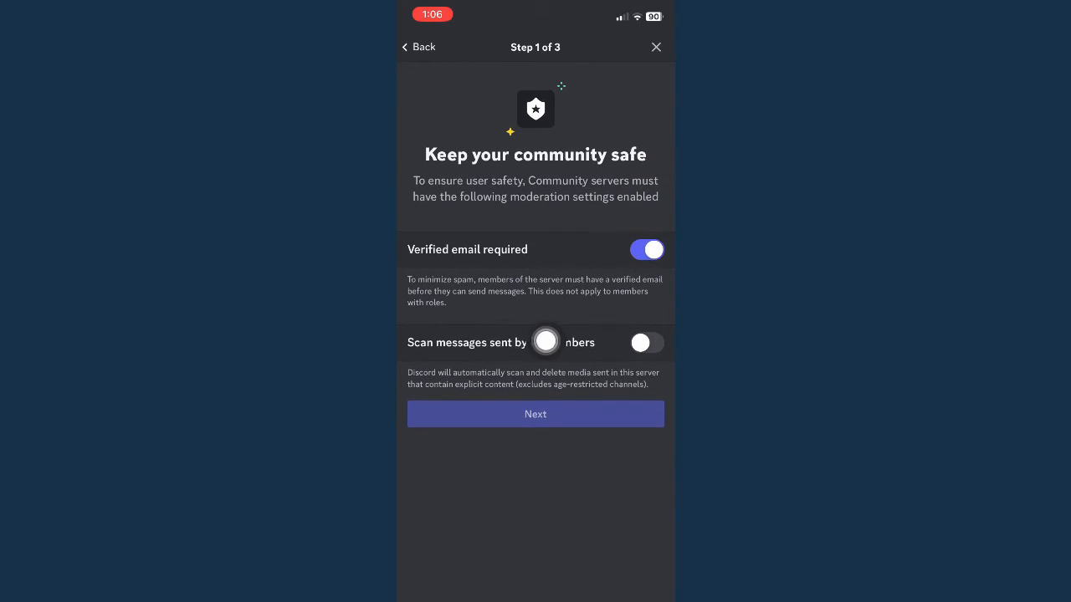
click(646, 249)
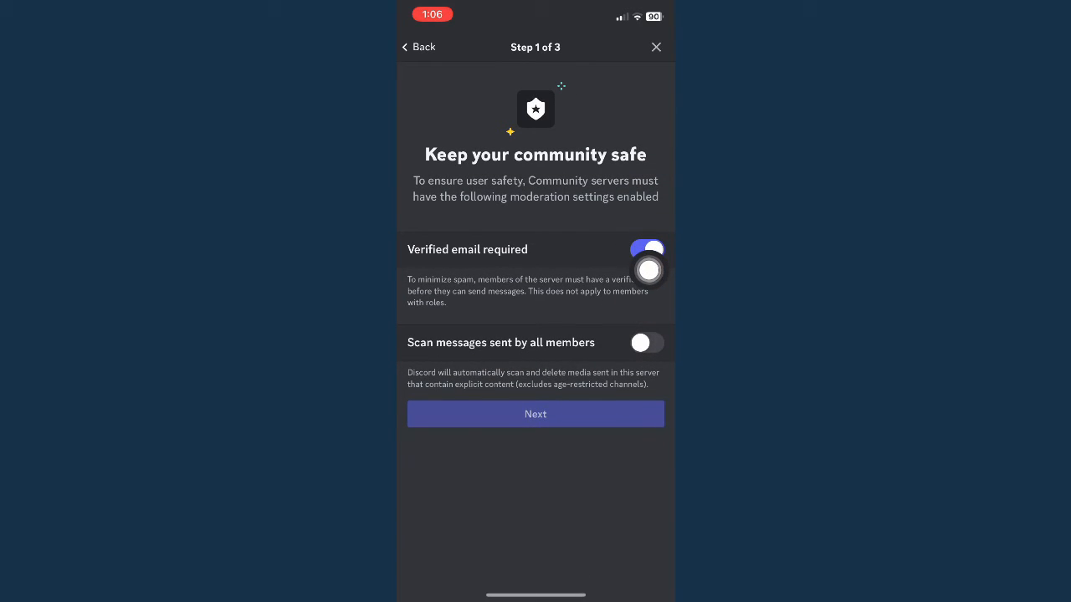
click(646, 342)
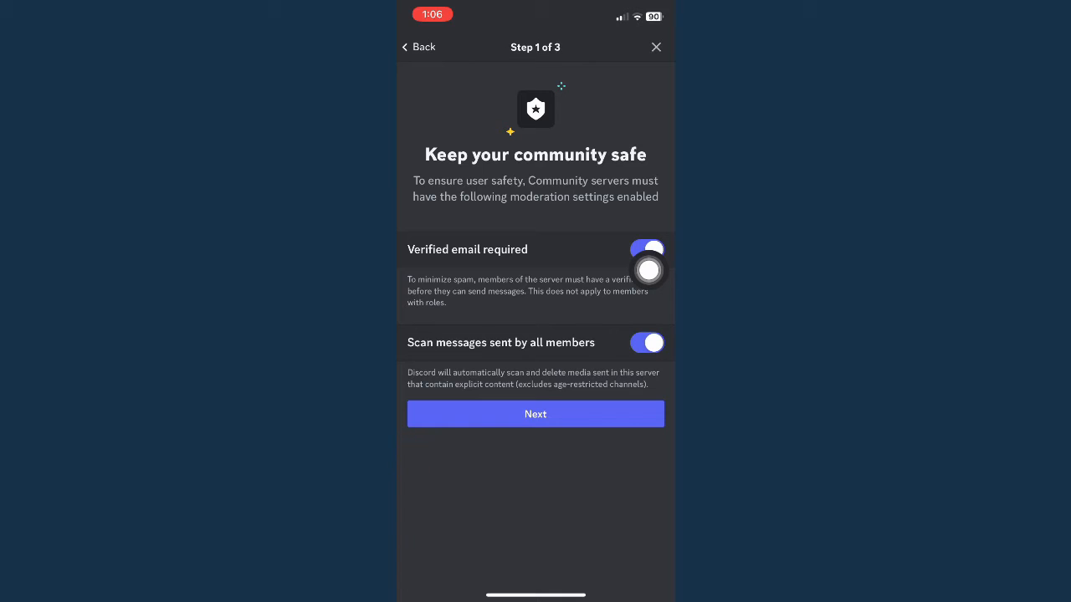
click(534, 414)
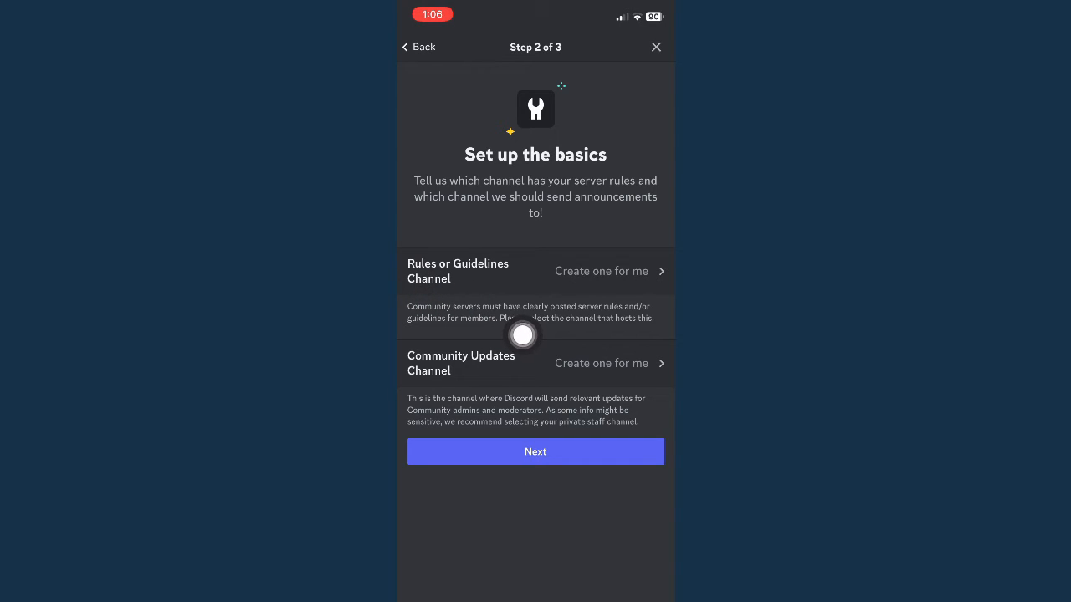
mouse_move(429, 382)
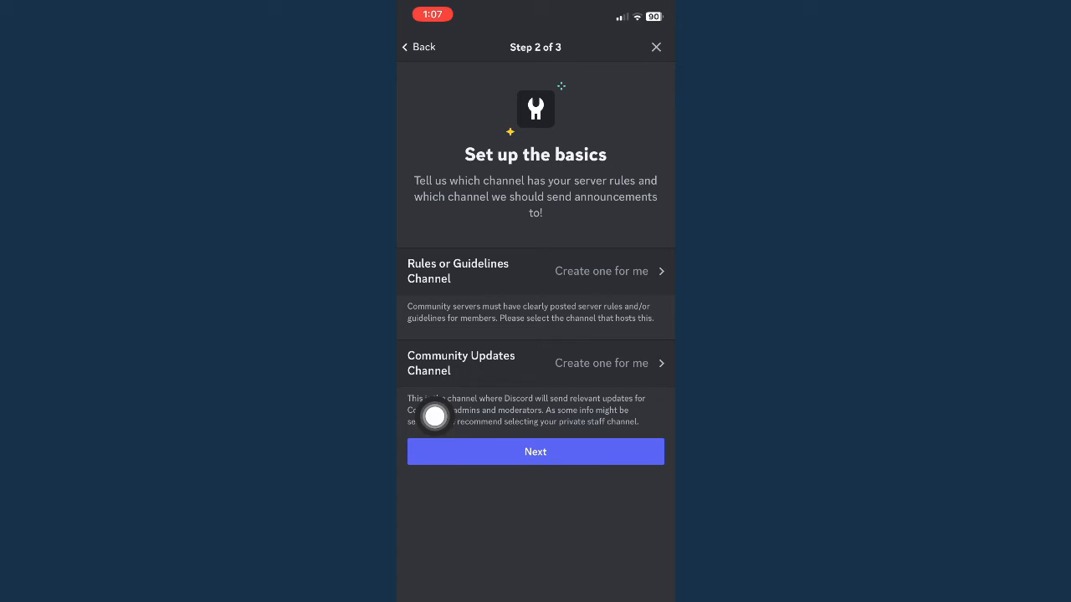
Step: Keep auto-created rules and updates channels and advance to step 3
click(535, 451)
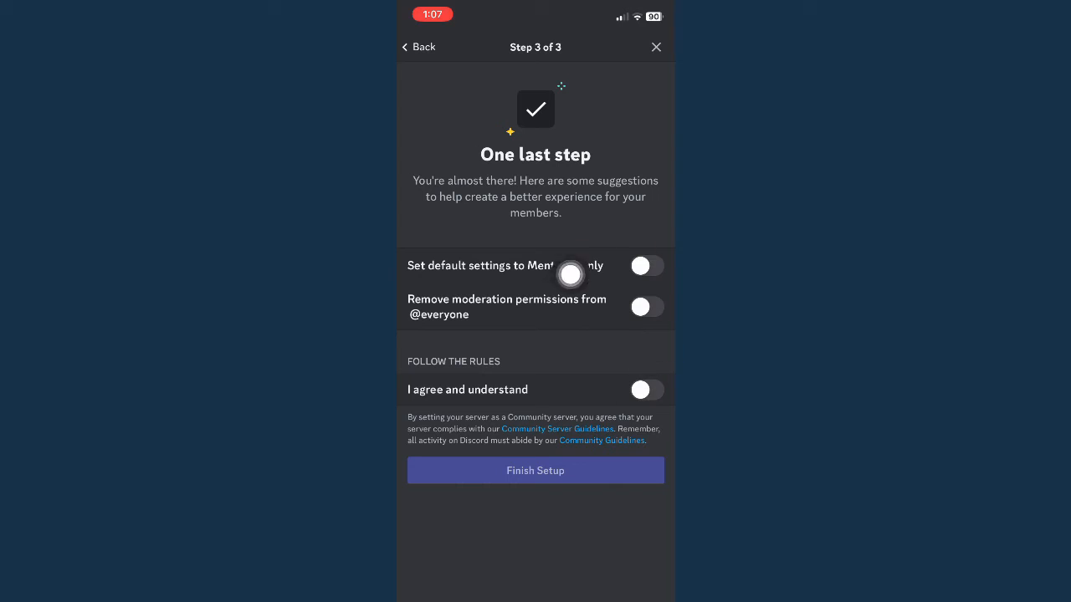
Step: Set default notifications to Mentions Only and accept the community guidelines agreement
click(646, 266)
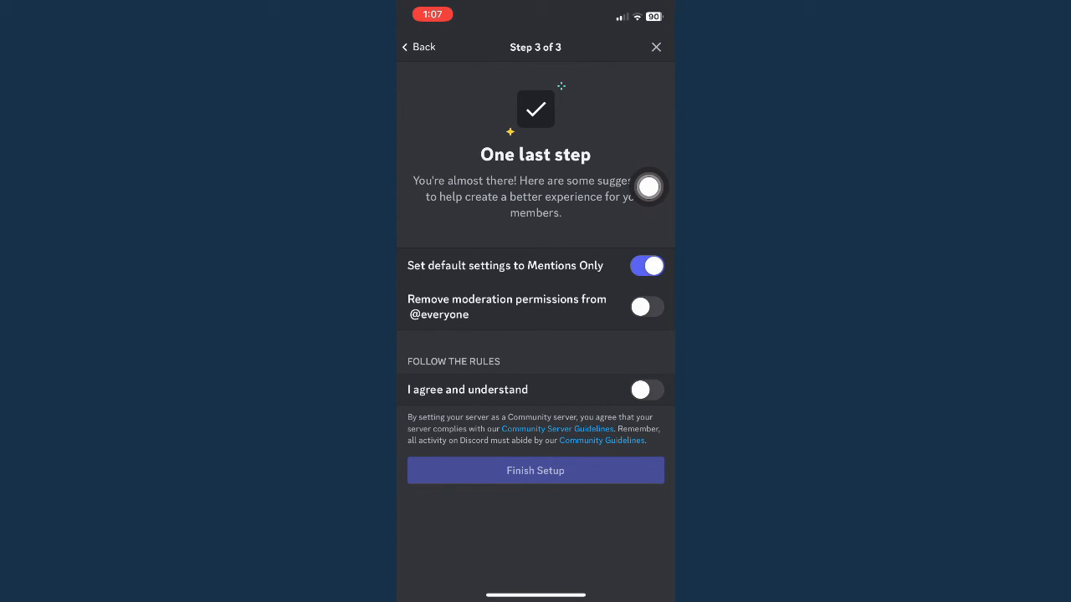
mouse_move(550, 404)
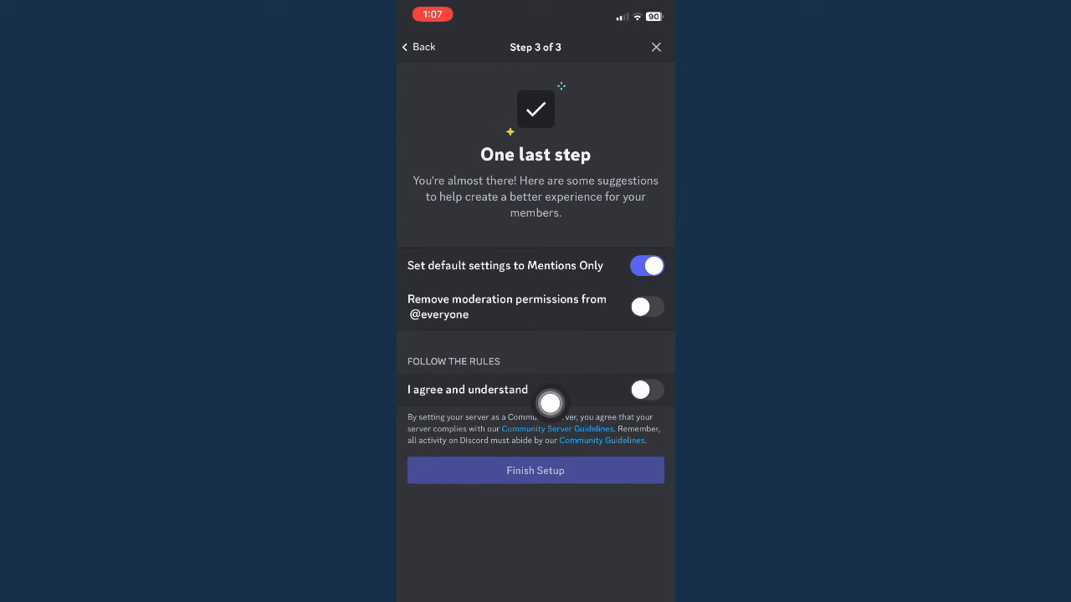
click(647, 389)
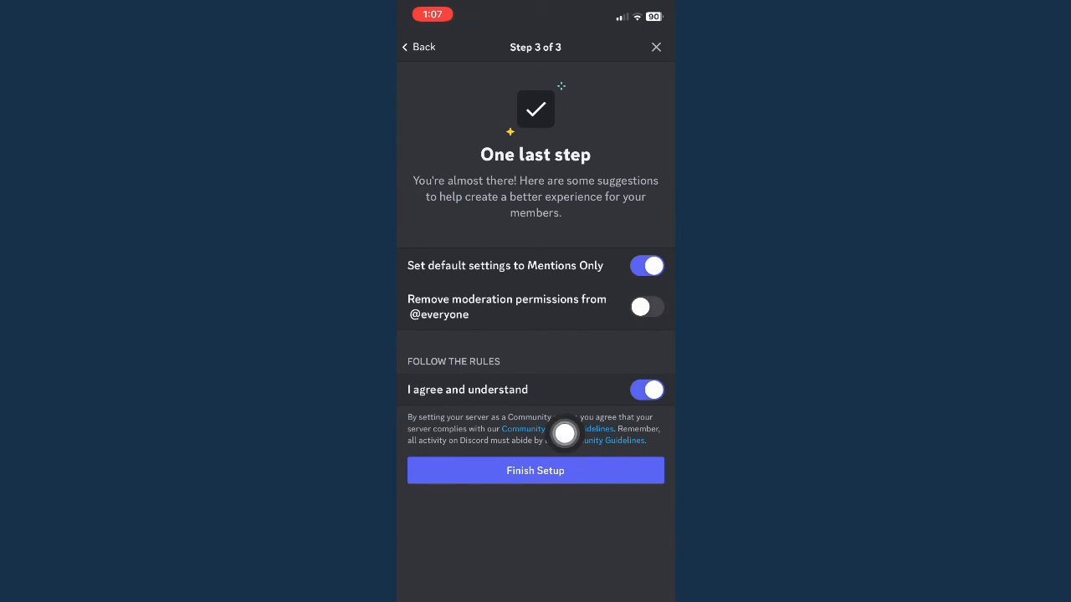
click(646, 389)
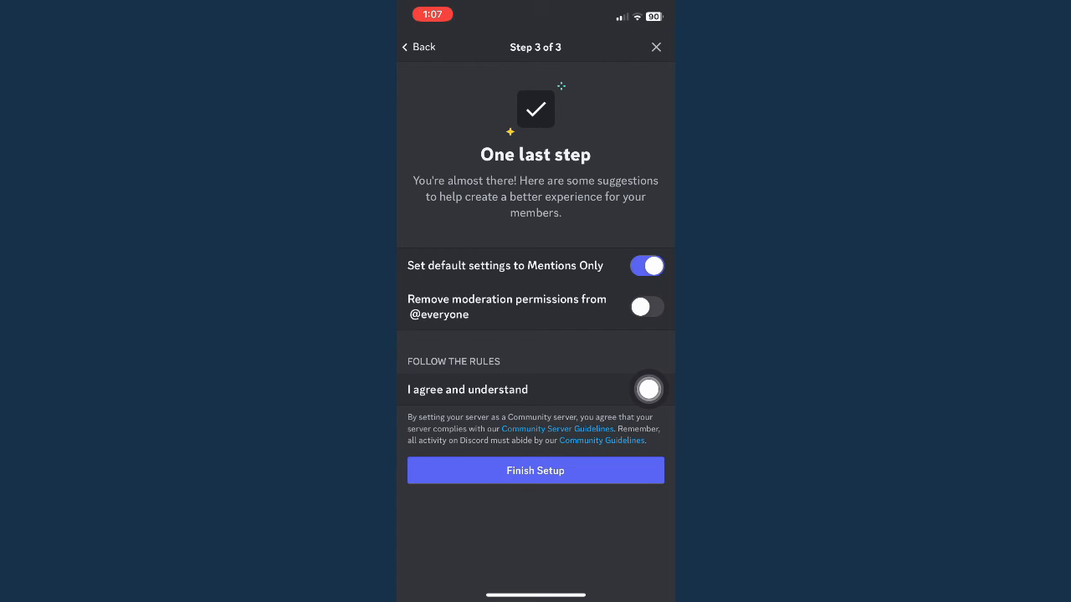
click(649, 389)
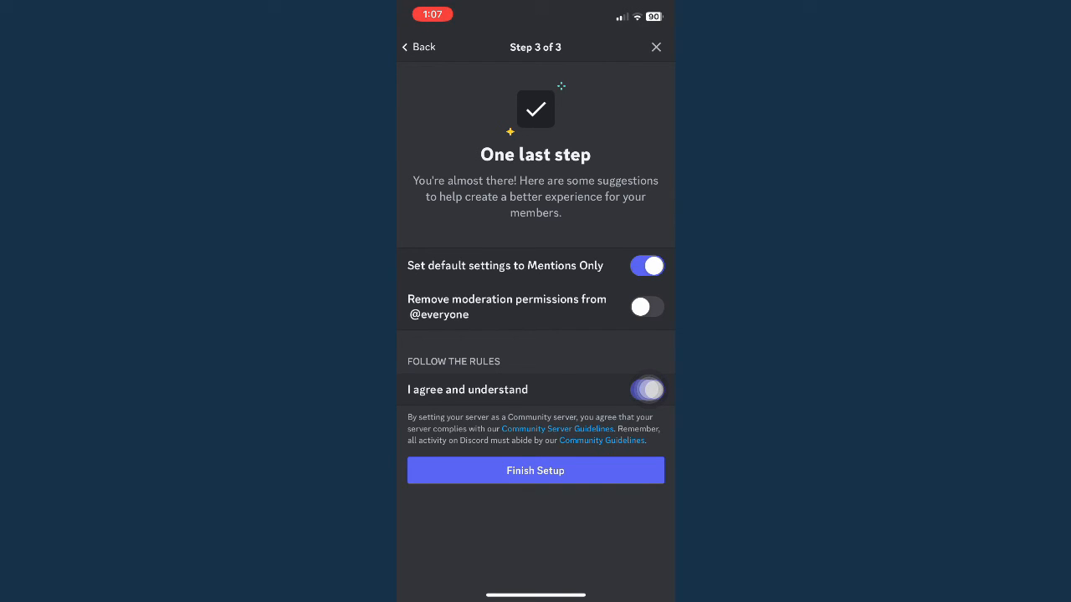